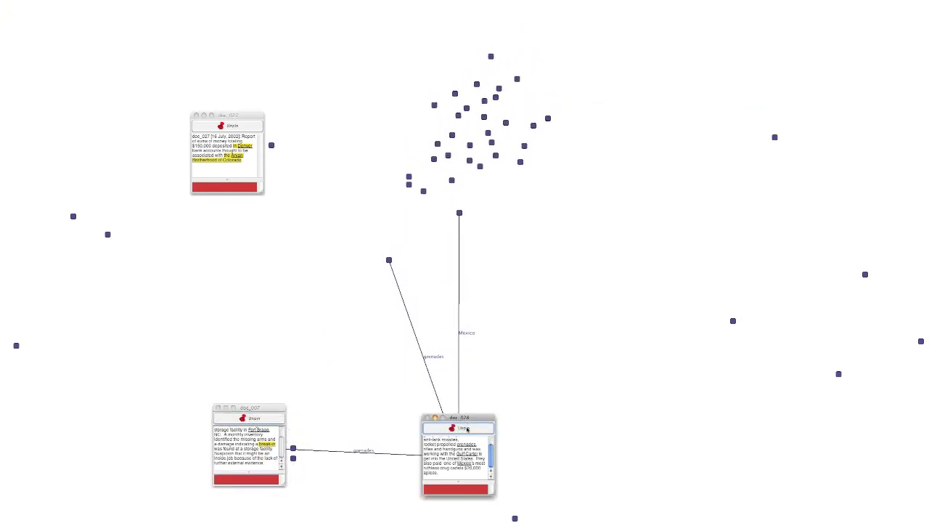
# Drag the pinned document onto another to link them, upweighting the shared entity 'missiles'.
pyautogui.moveTo(458, 417); pyautogui.dragTo(729, 439)
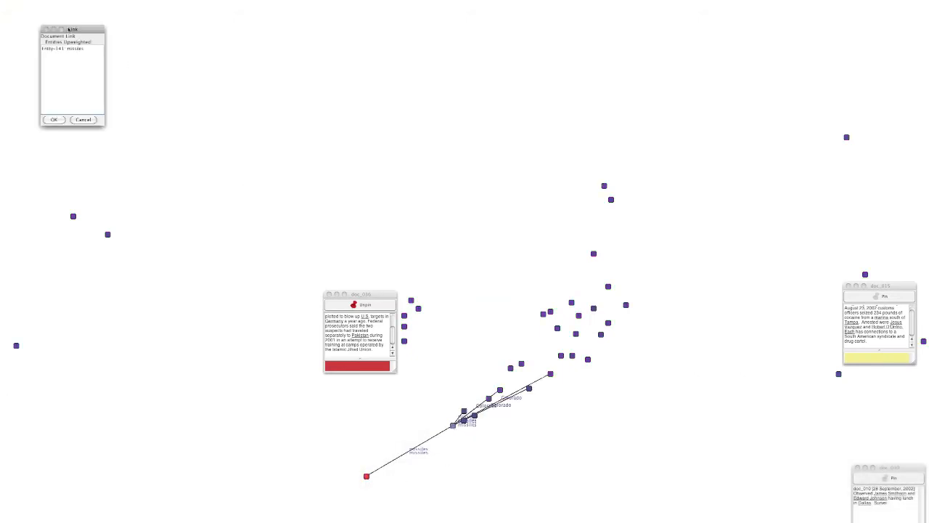
# Drag doc_008, pinned with a 'missiles' note, into place beside the missile documents.
pyautogui.moveTo(72, 29); pyautogui.dragTo(552, 425)
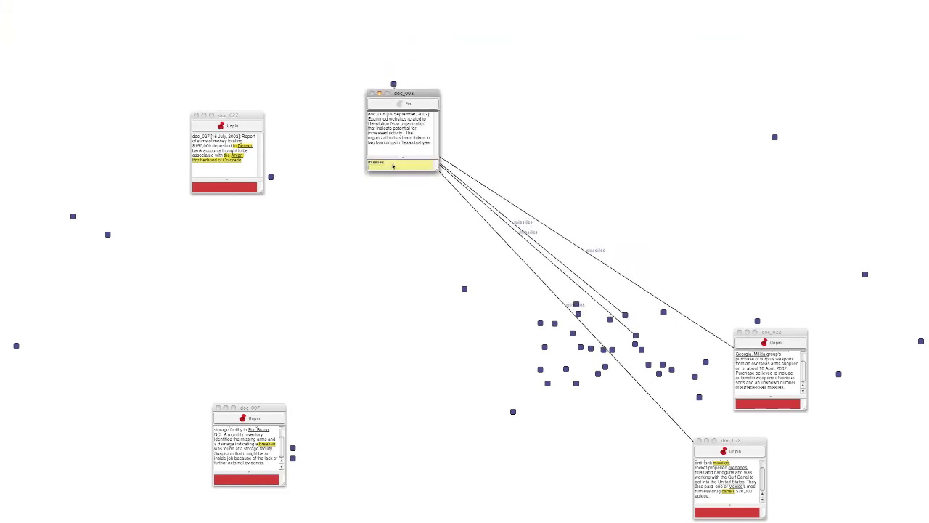
# Move doc_008 right and place doc_011, noted 'moved with u-haul trucks', on the left.
pyautogui.moveTo(402, 104); pyautogui.dragTo(649, 233)
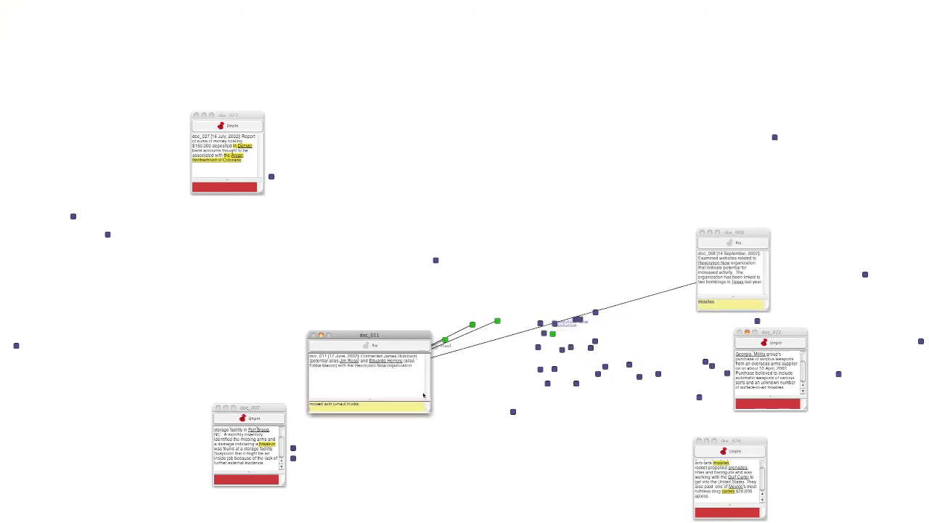
pyautogui.moveTo(369, 334); pyautogui.dragTo(261, 239)
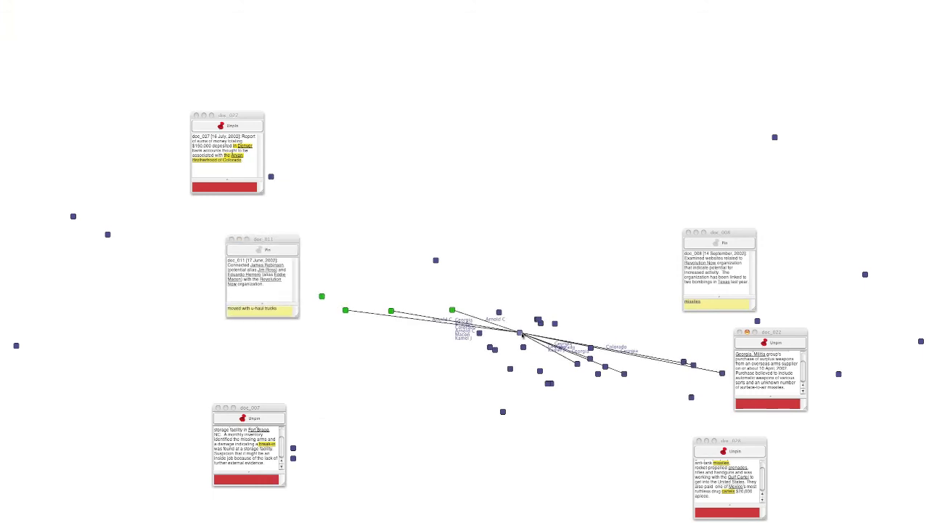
pyautogui.moveTo(261, 239); pyautogui.dragTo(324, 253)
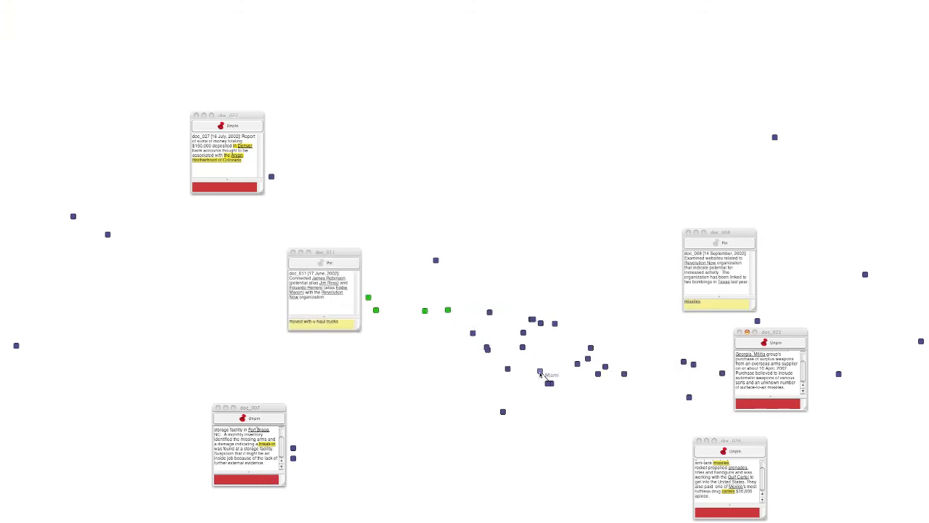